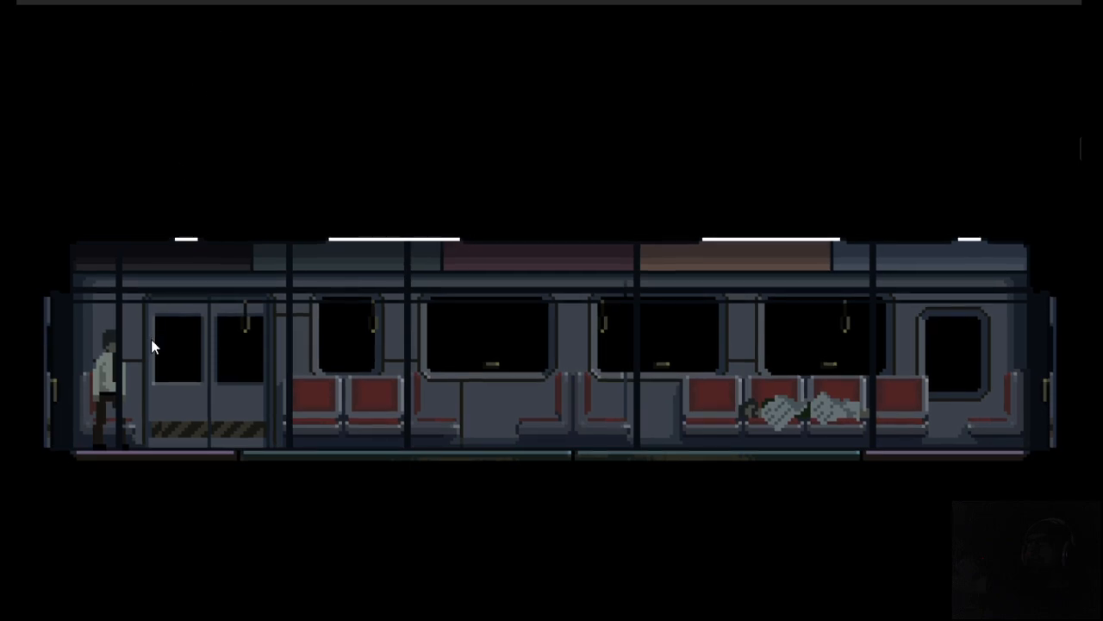
pyautogui.moveTo(238, 524)
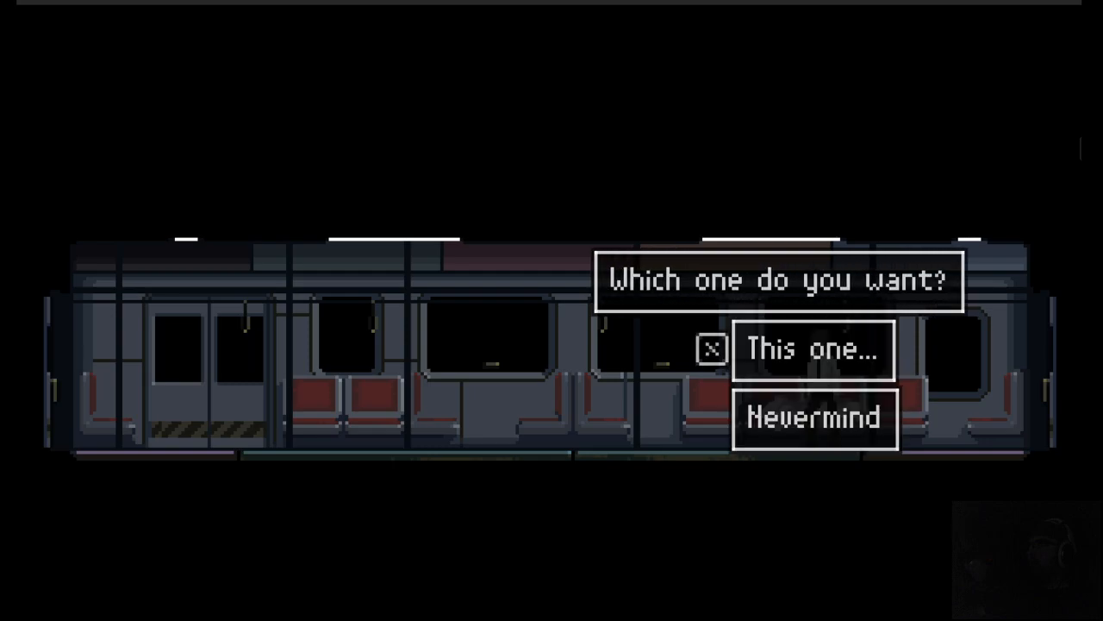
# Step: Advance past the game's ending and switch to the forest shrine 'See Ya Soon' outro scene
pyautogui.click(811, 348)
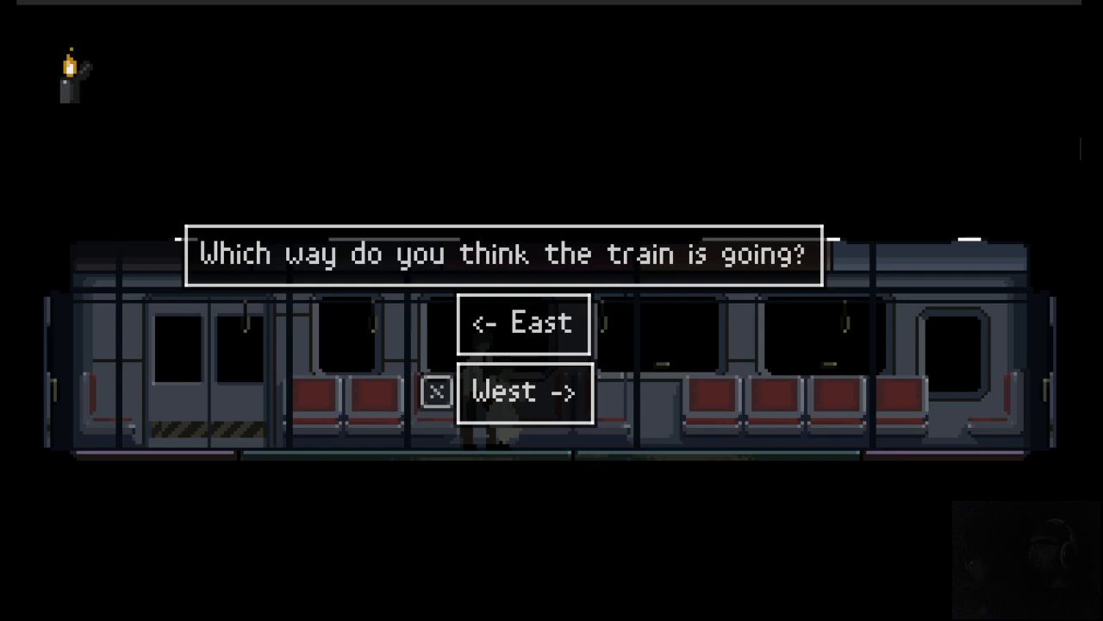
pyautogui.click(524, 391)
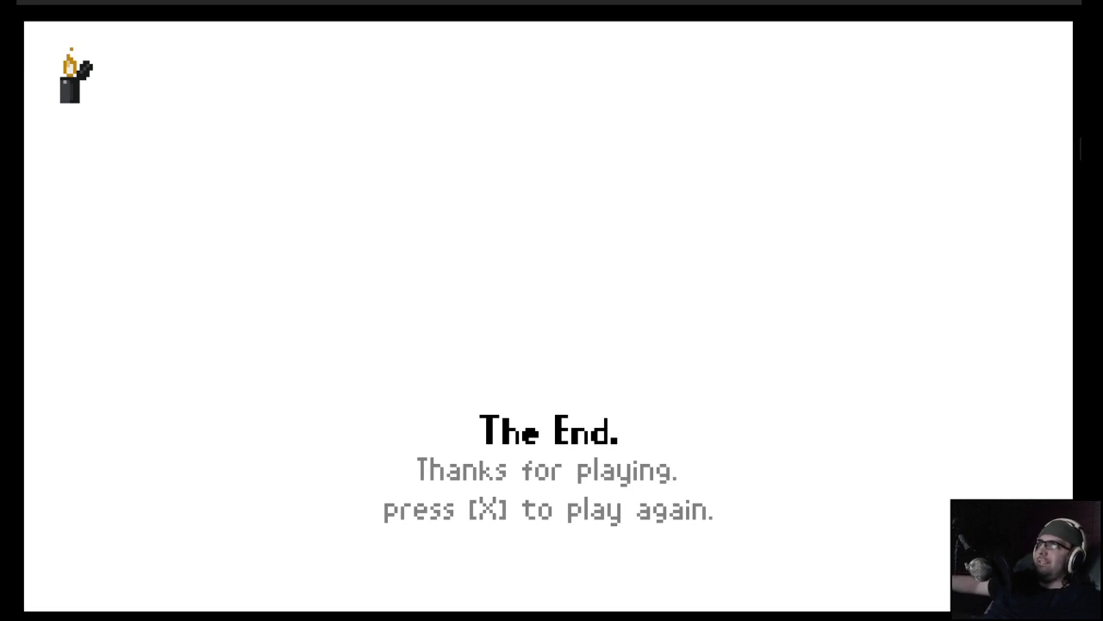
pyautogui.moveTo(341, 551)
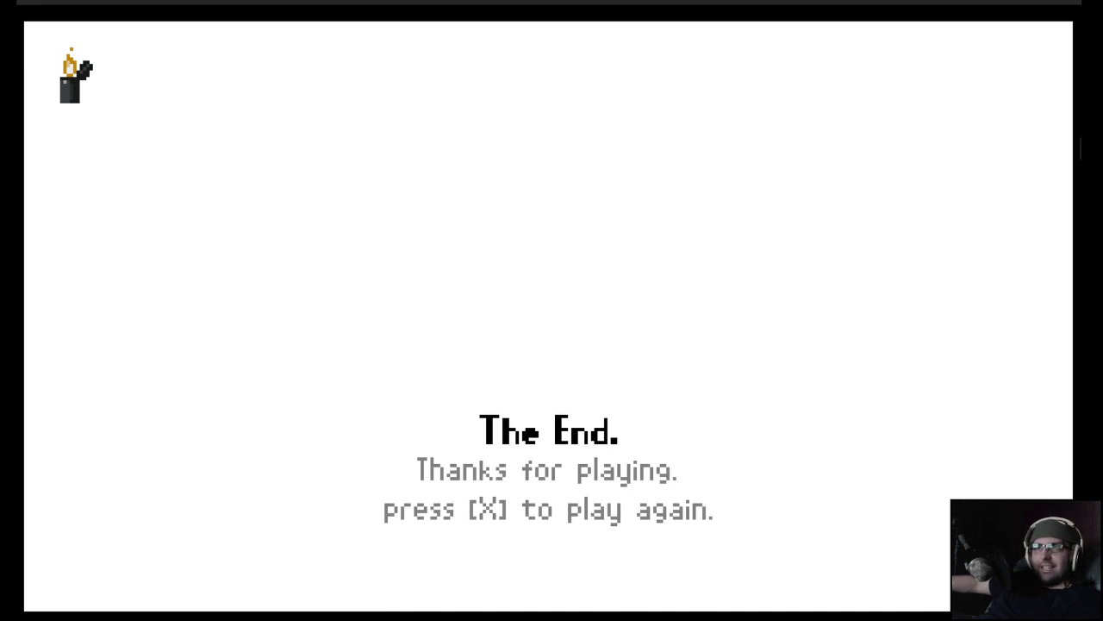
pyautogui.press('x')
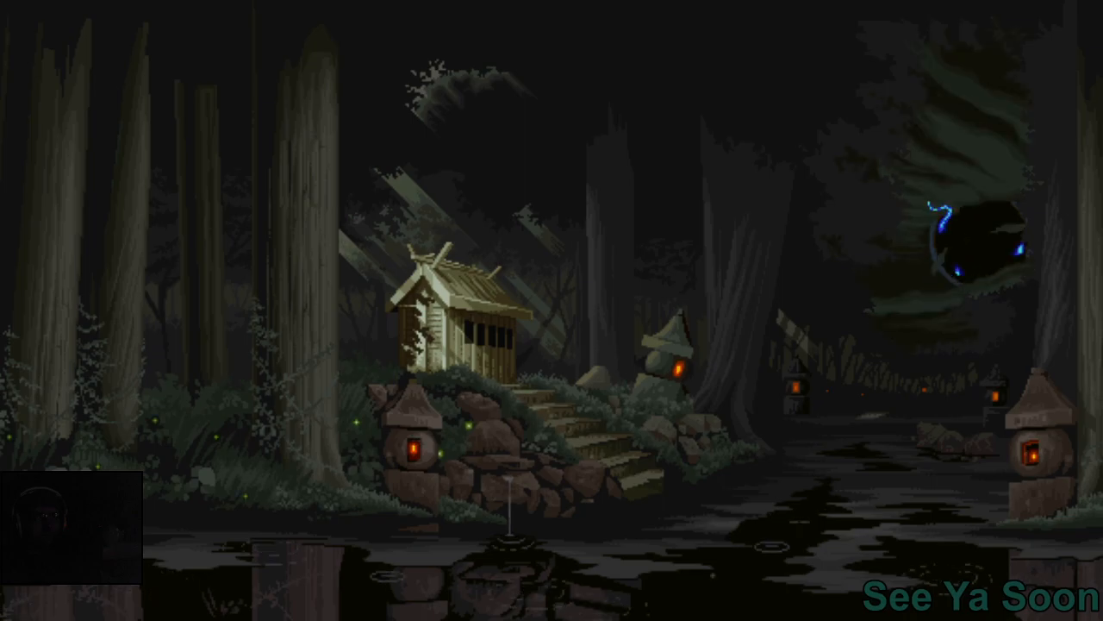